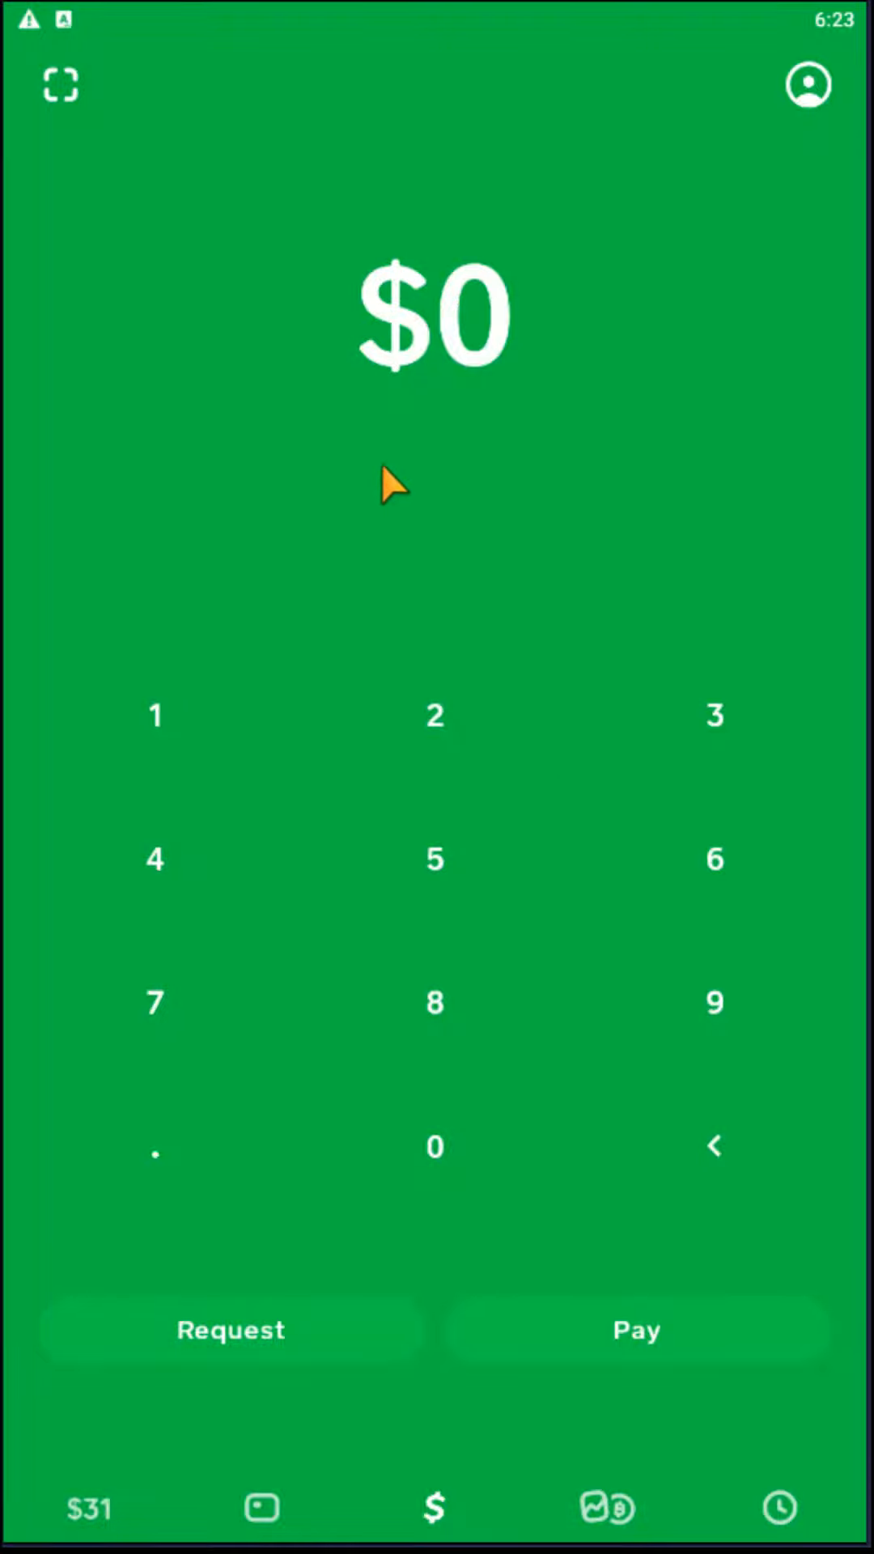
mouse_move(456, 405)
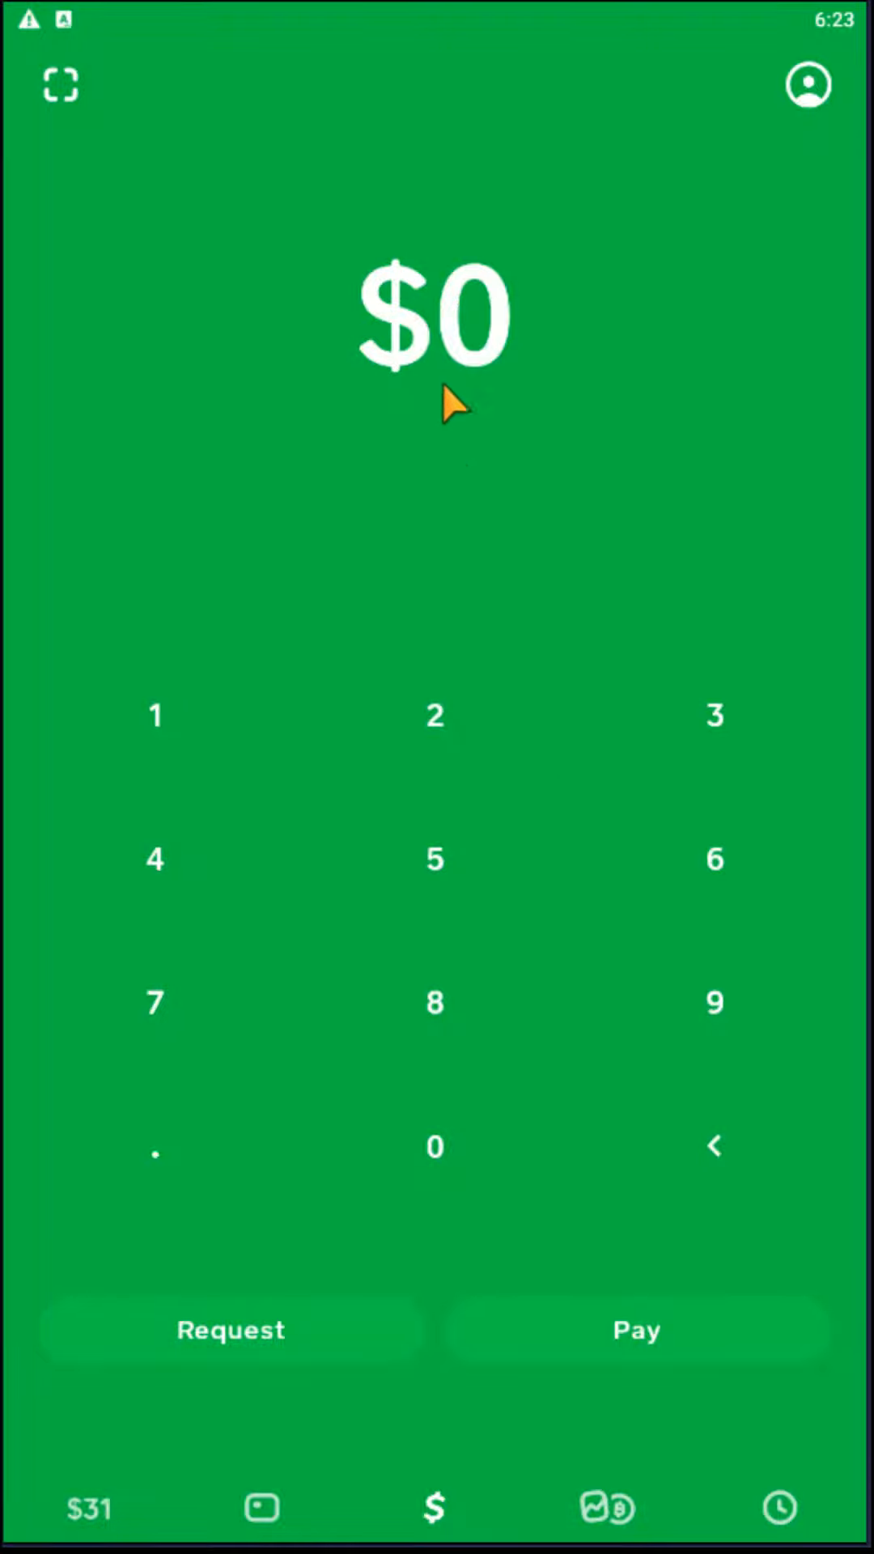
mouse_move(259, 1507)
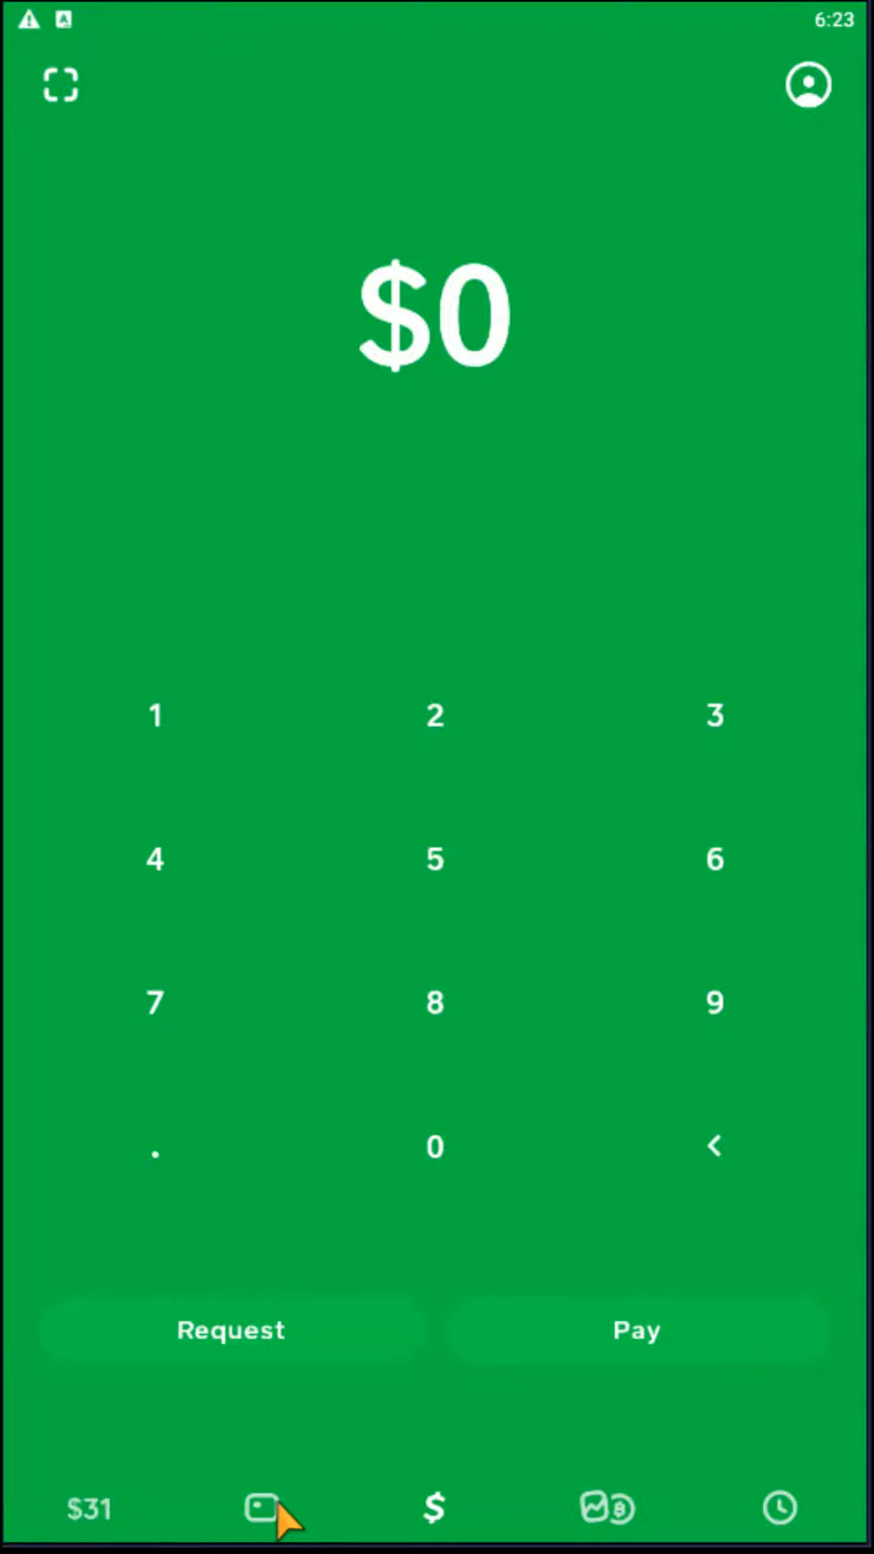
- Go to the Cash Card section from the bottom navigation bar
left_click(259, 1507)
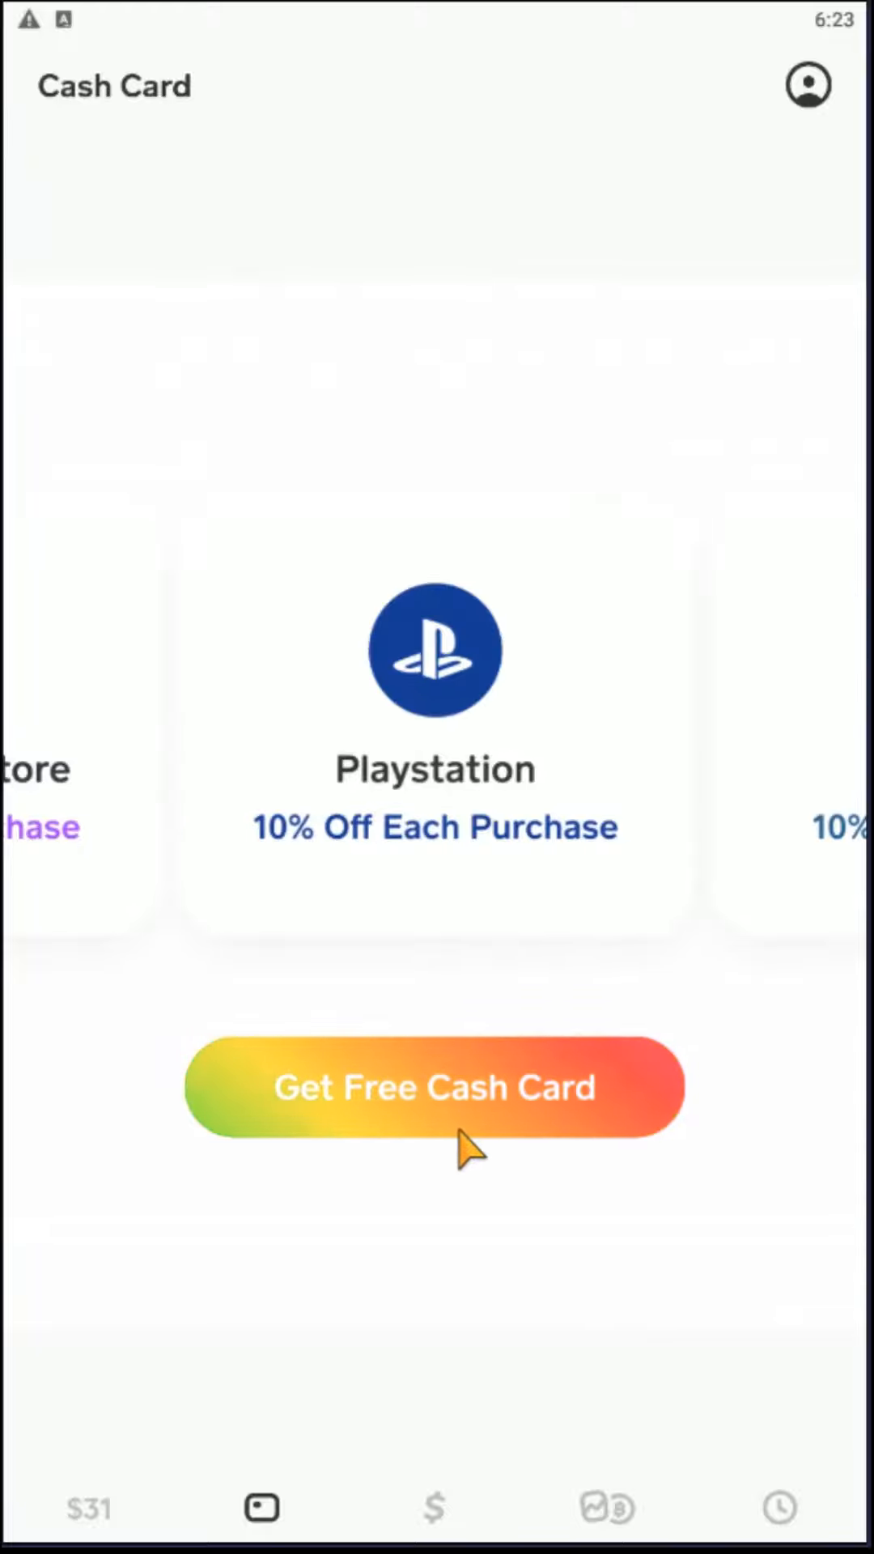
- Start getting a free Cash Card and browse the 'Choose your style' designs toward the Black card
left_click(434, 1087)
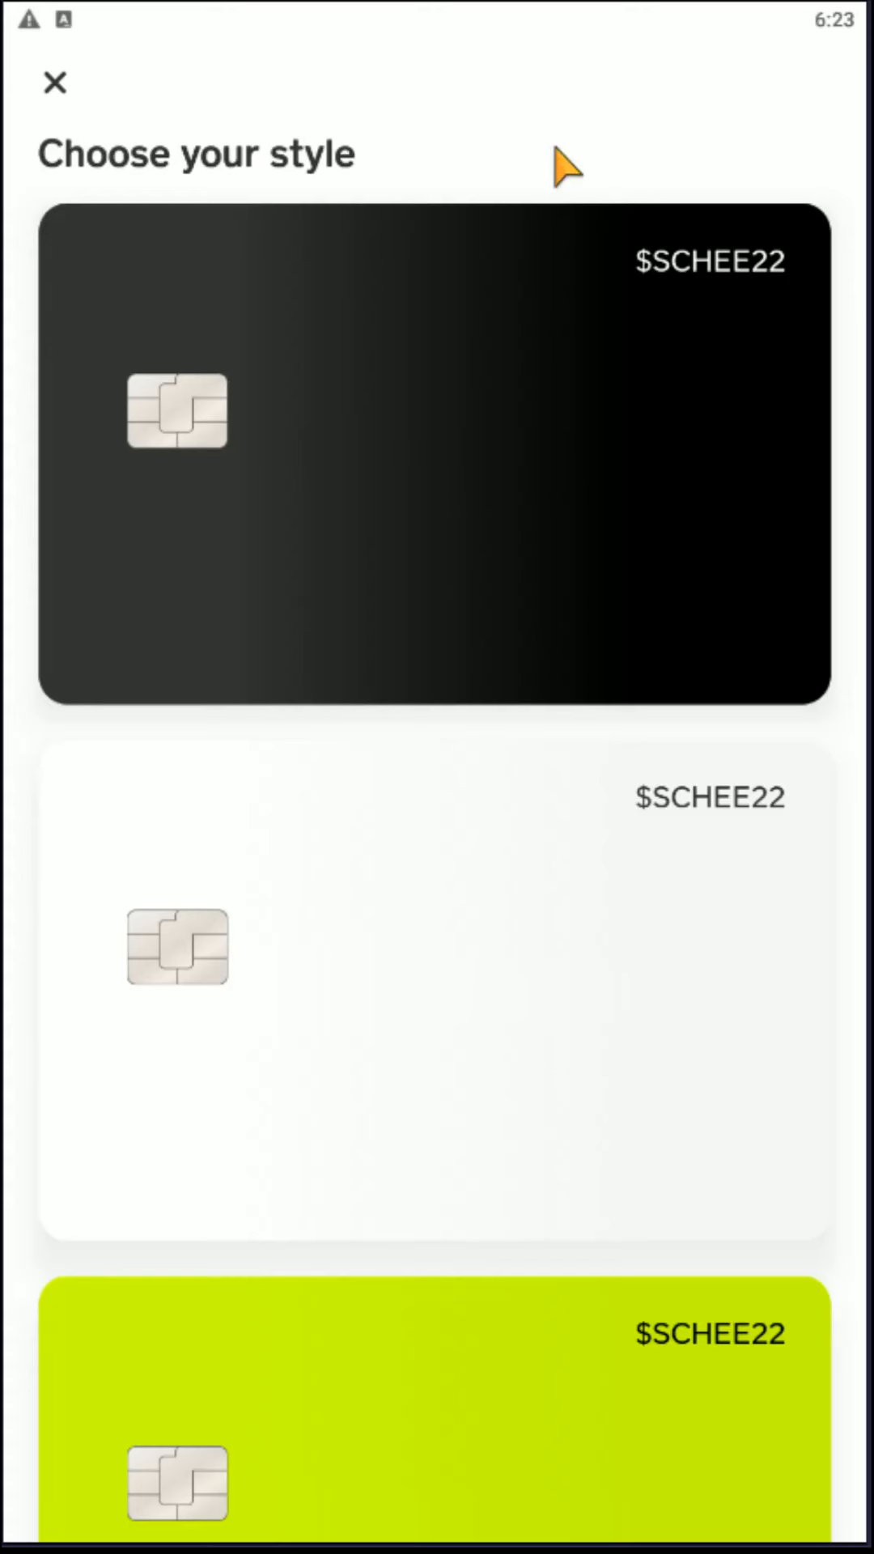
scroll("down", 3)
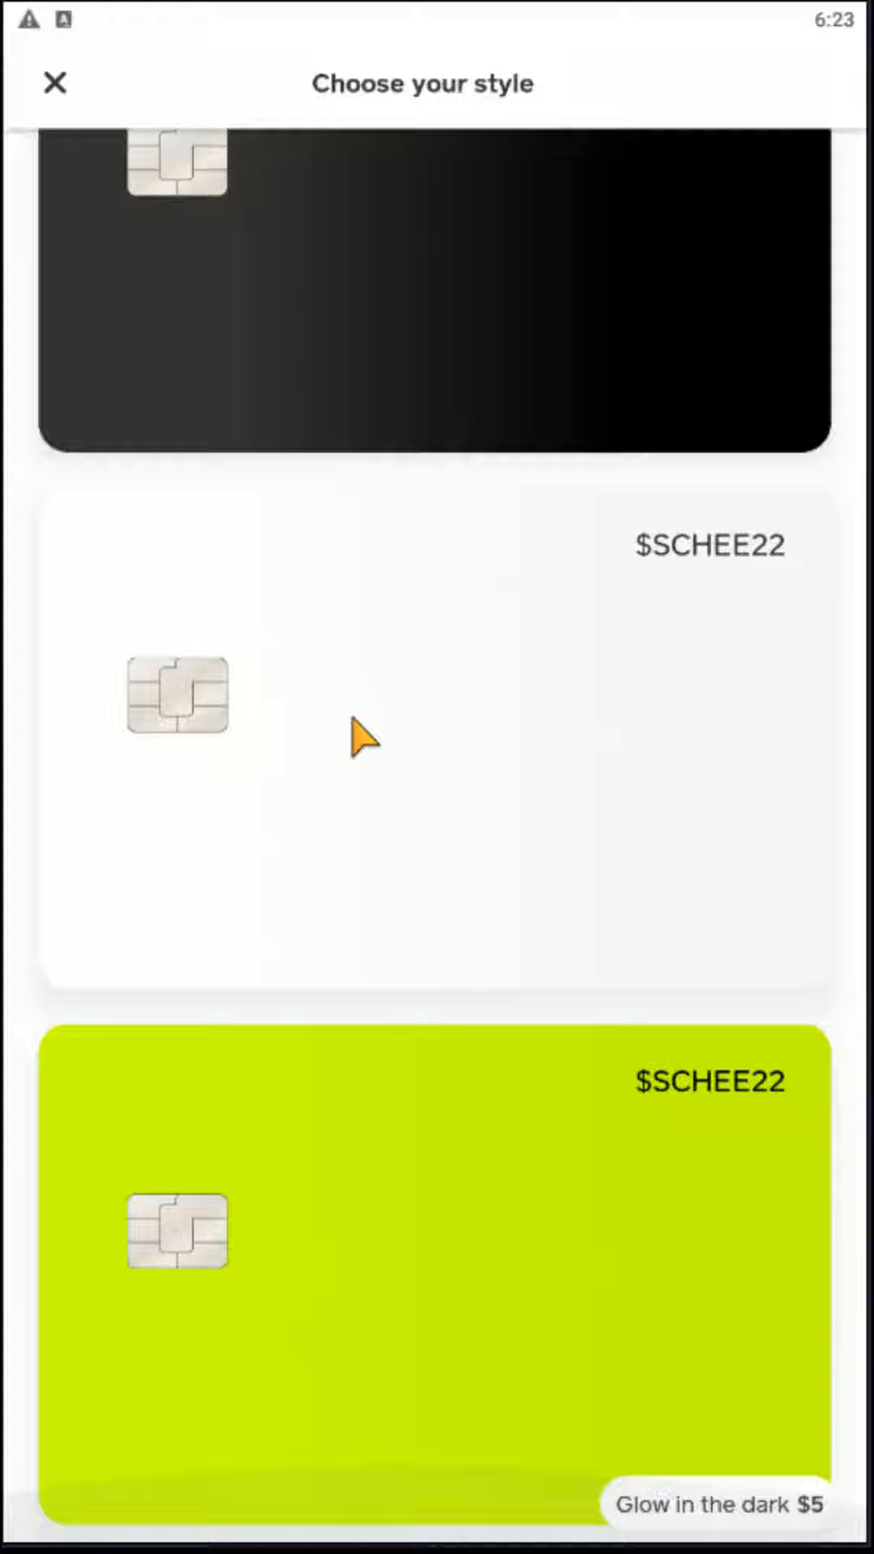
scroll("down", 3)
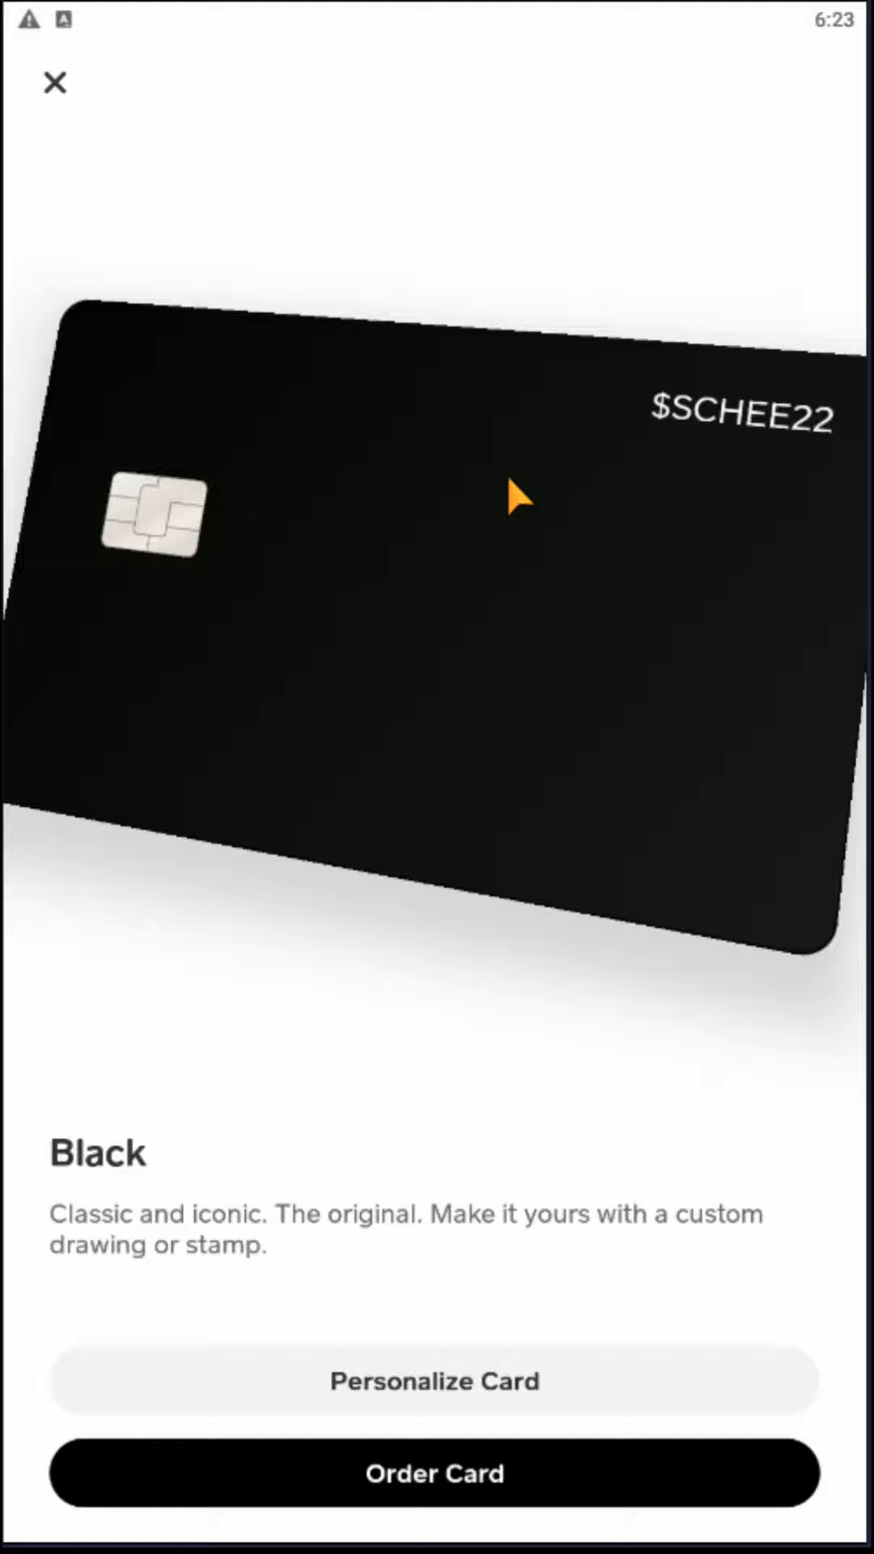
mouse_move(544, 1411)
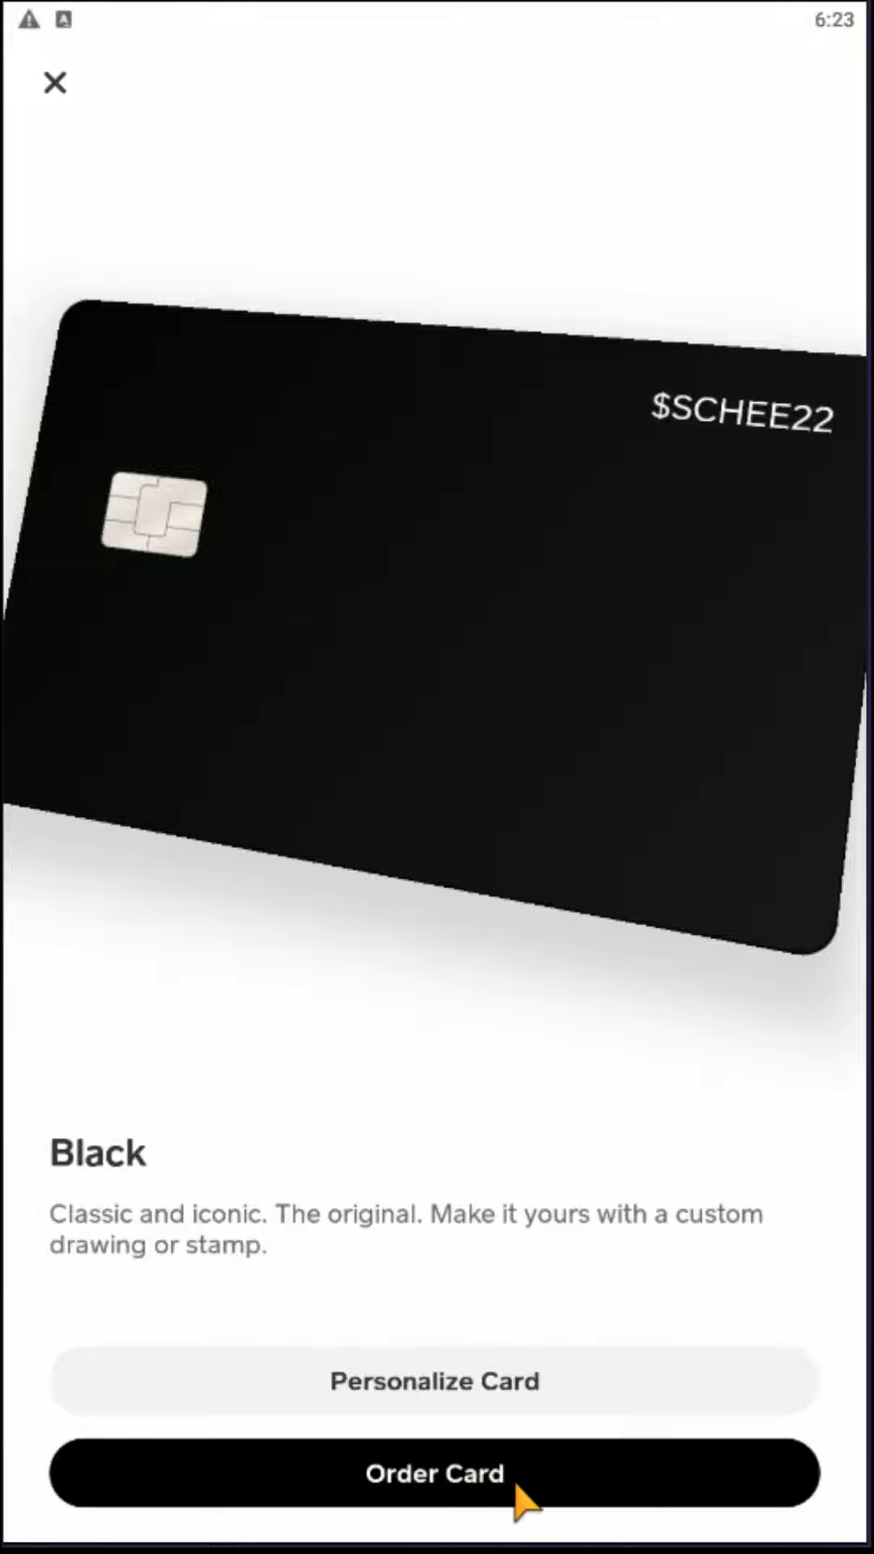
- Order the Black card, reaching the first and last name confirmation
left_click(434, 1471)
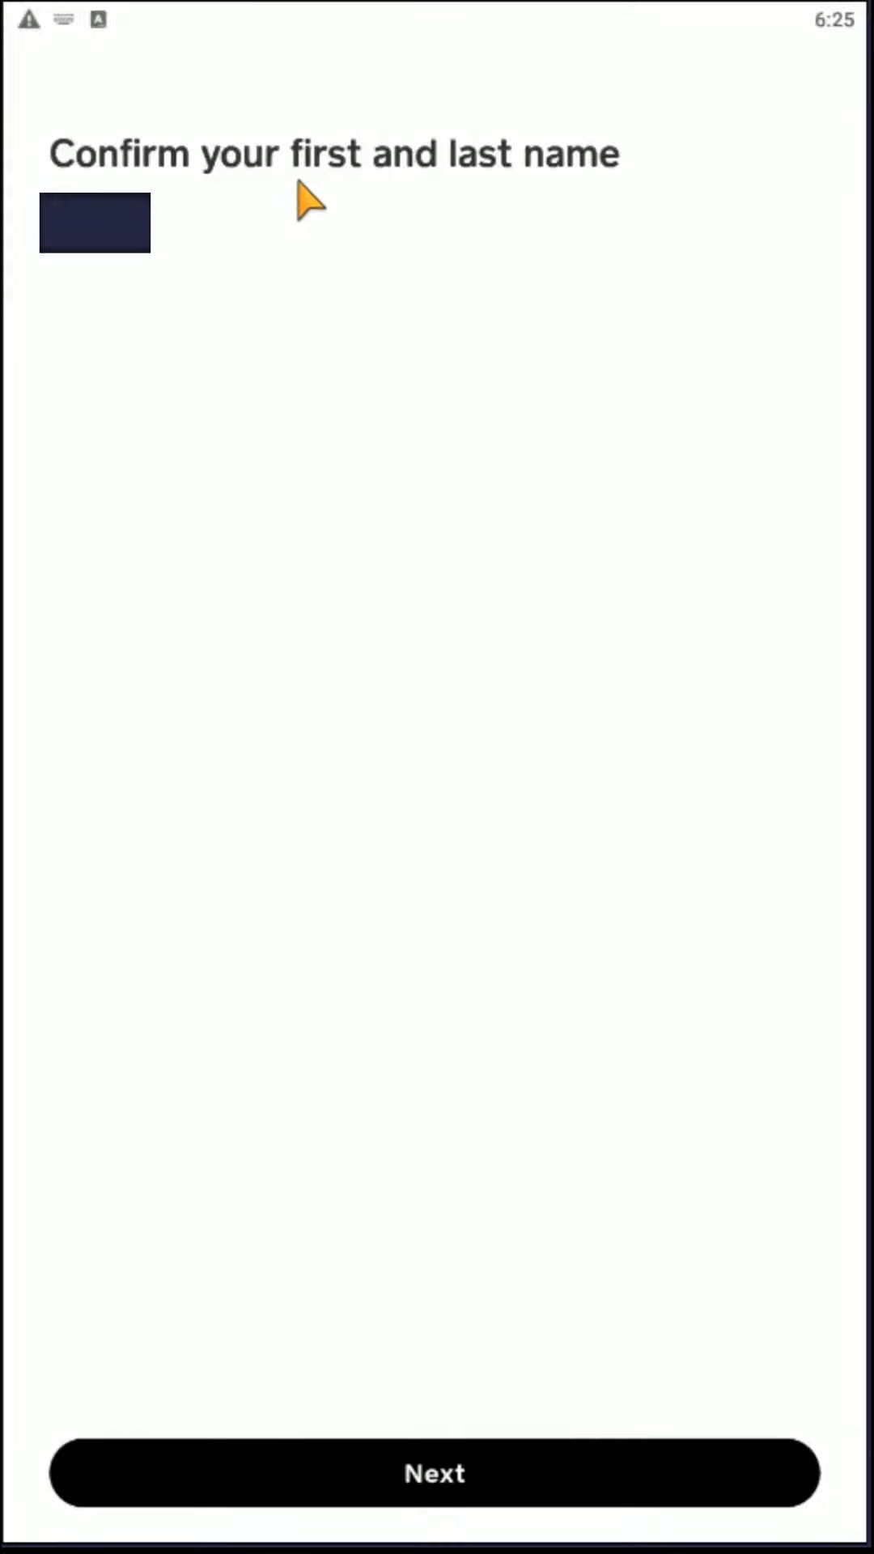
mouse_move(278, 254)
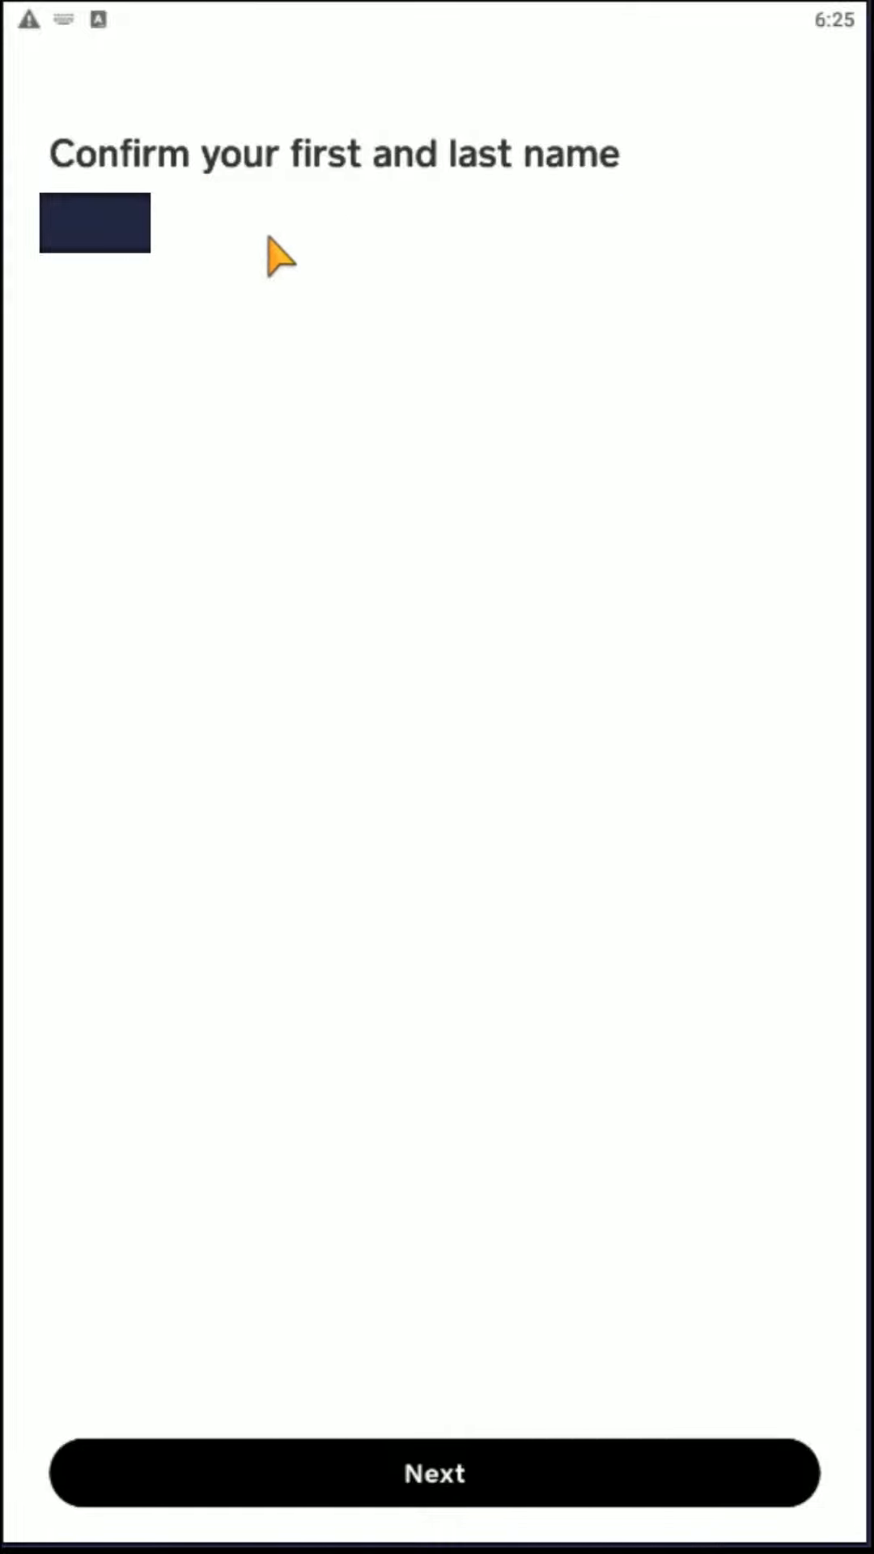
mouse_move(718, 1508)
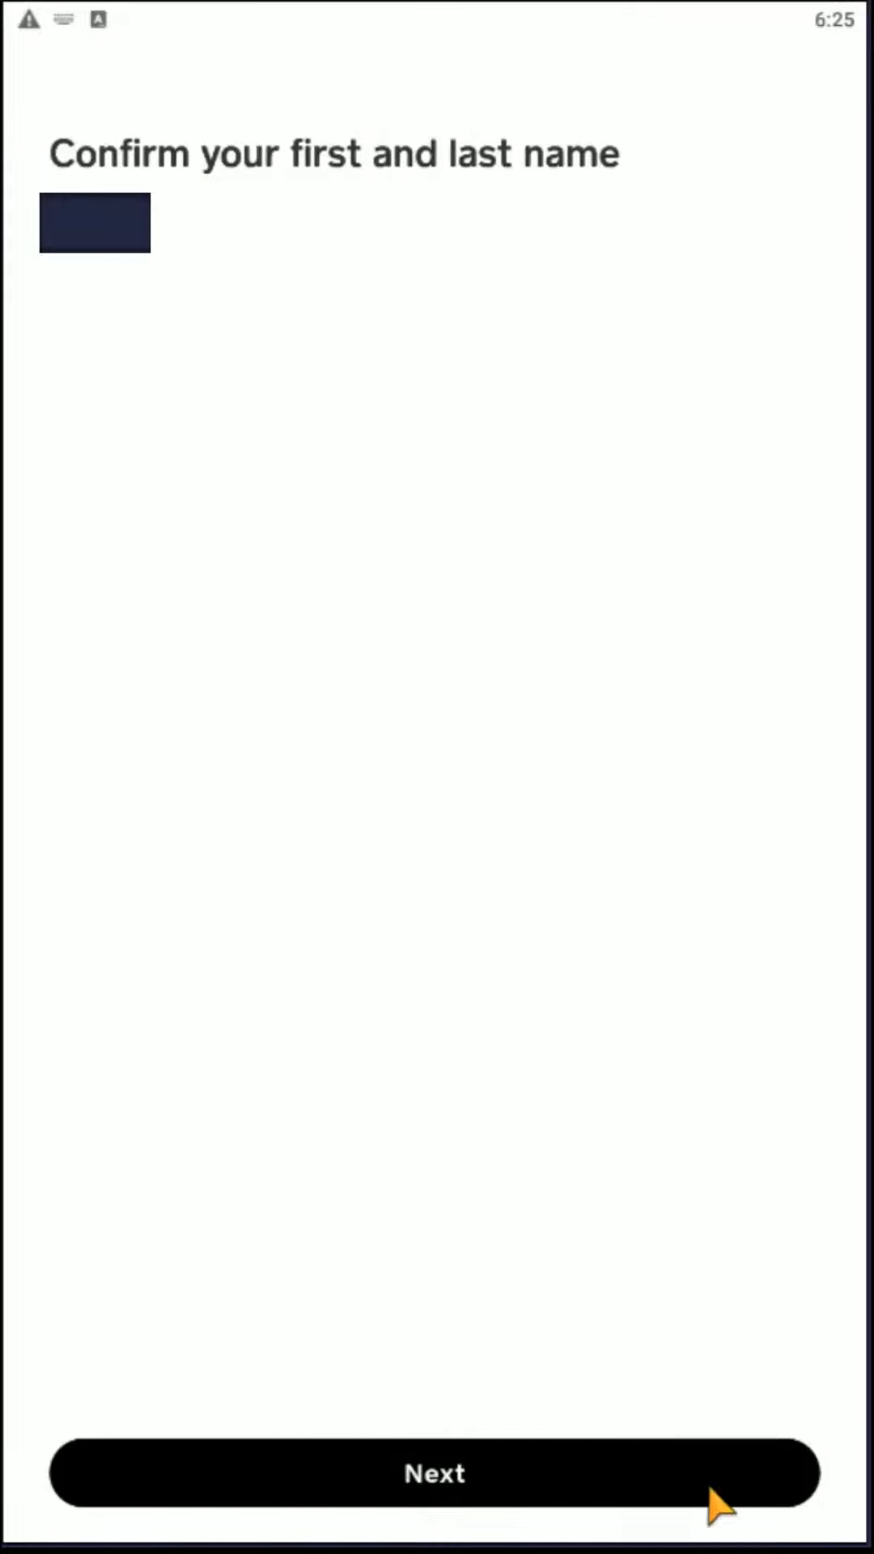
- Confirm the cardholder name and expand the Cash Card fee information
left_click(433, 1473)
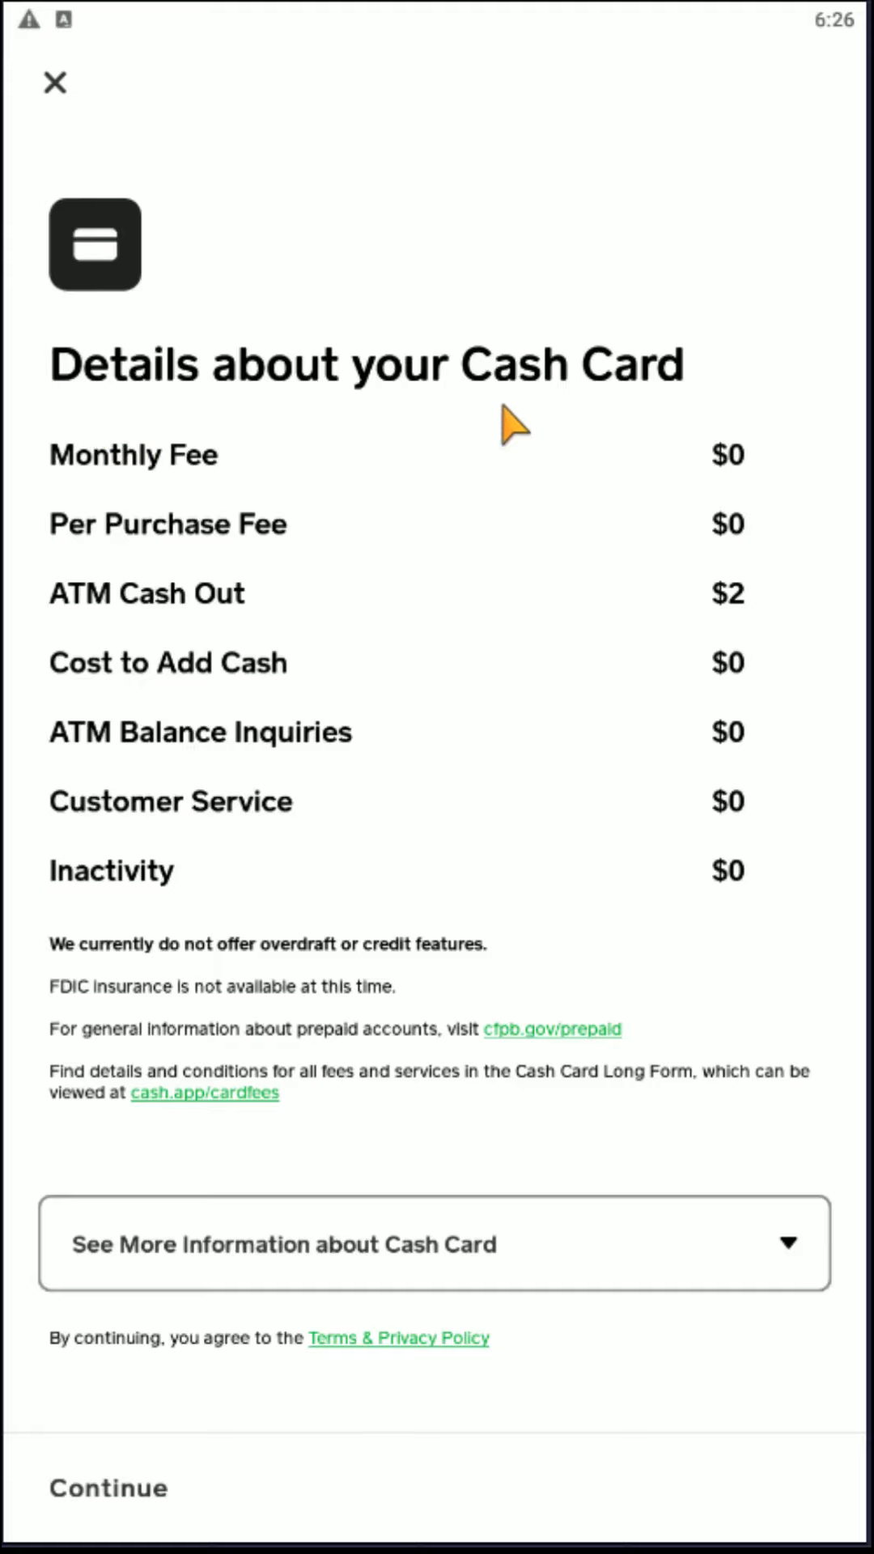
mouse_move(793, 1261)
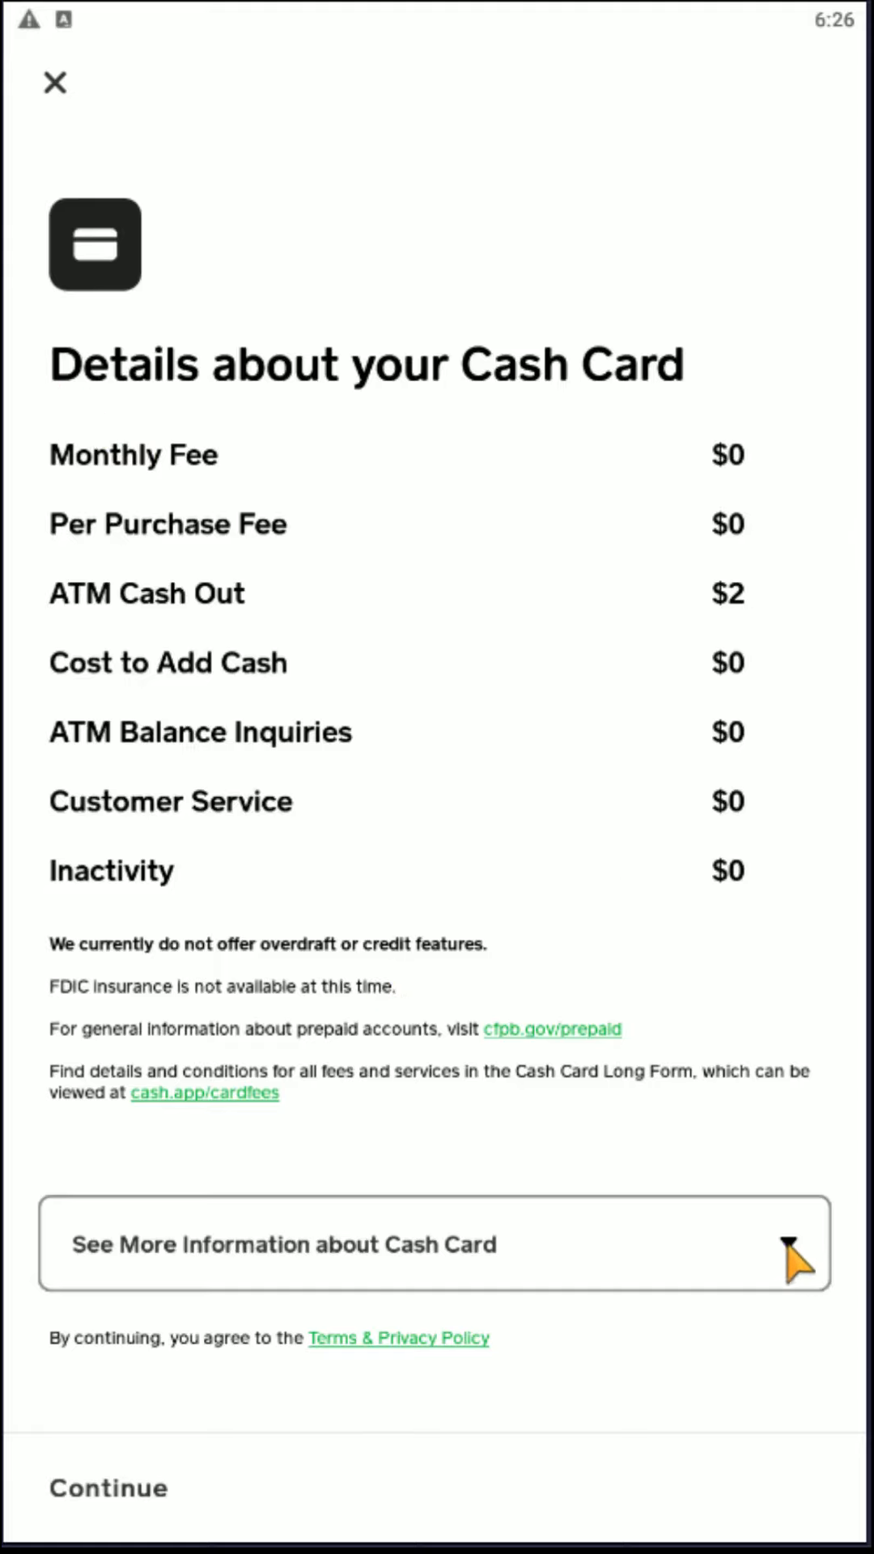
left_click(434, 1243)
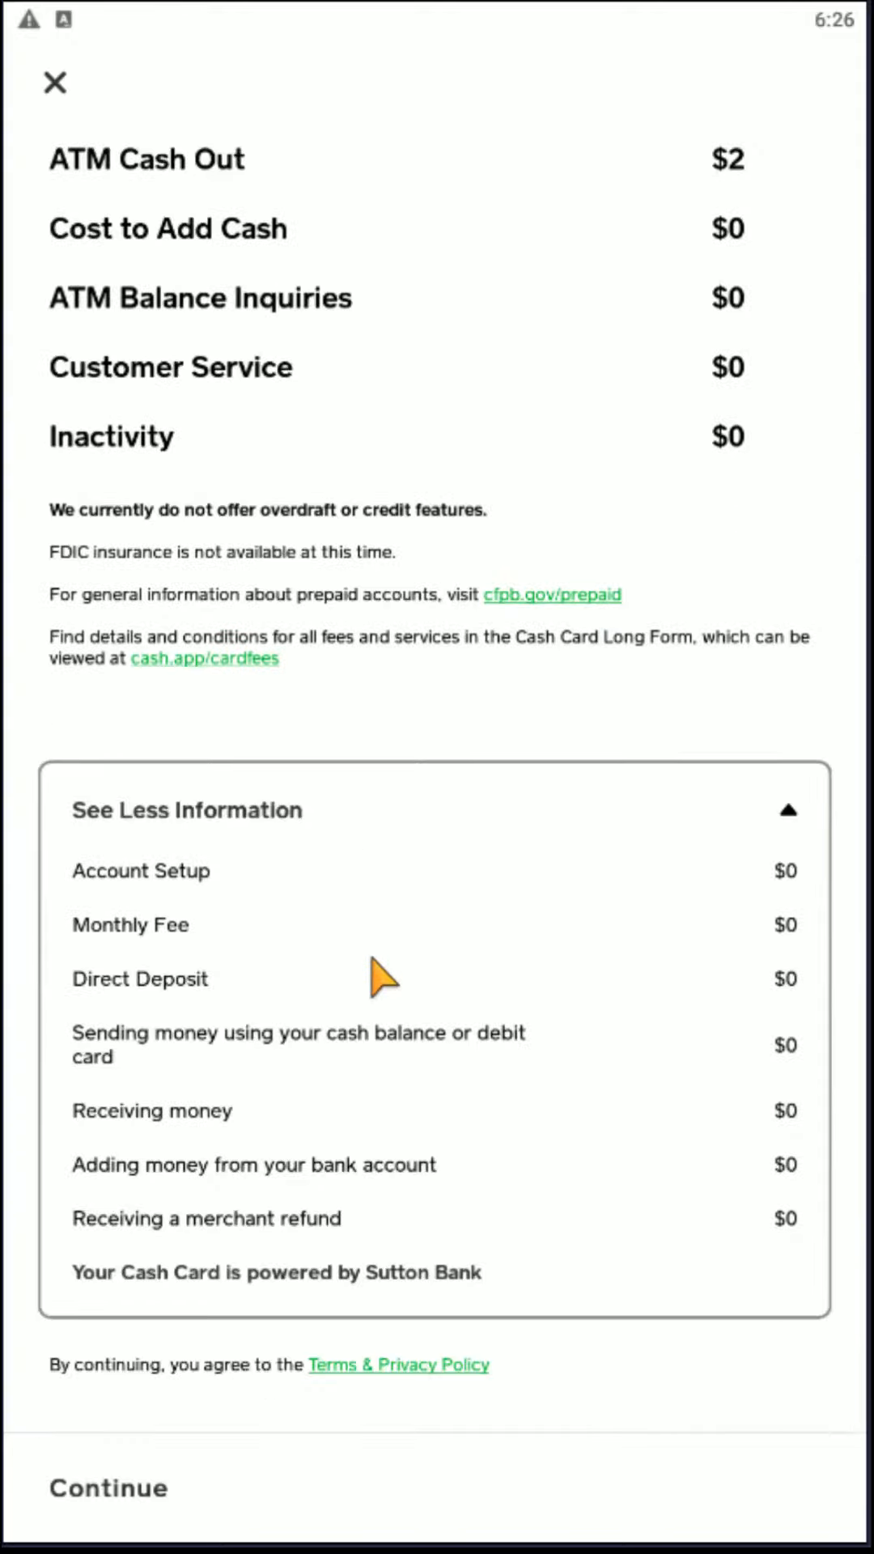
mouse_move(170, 1521)
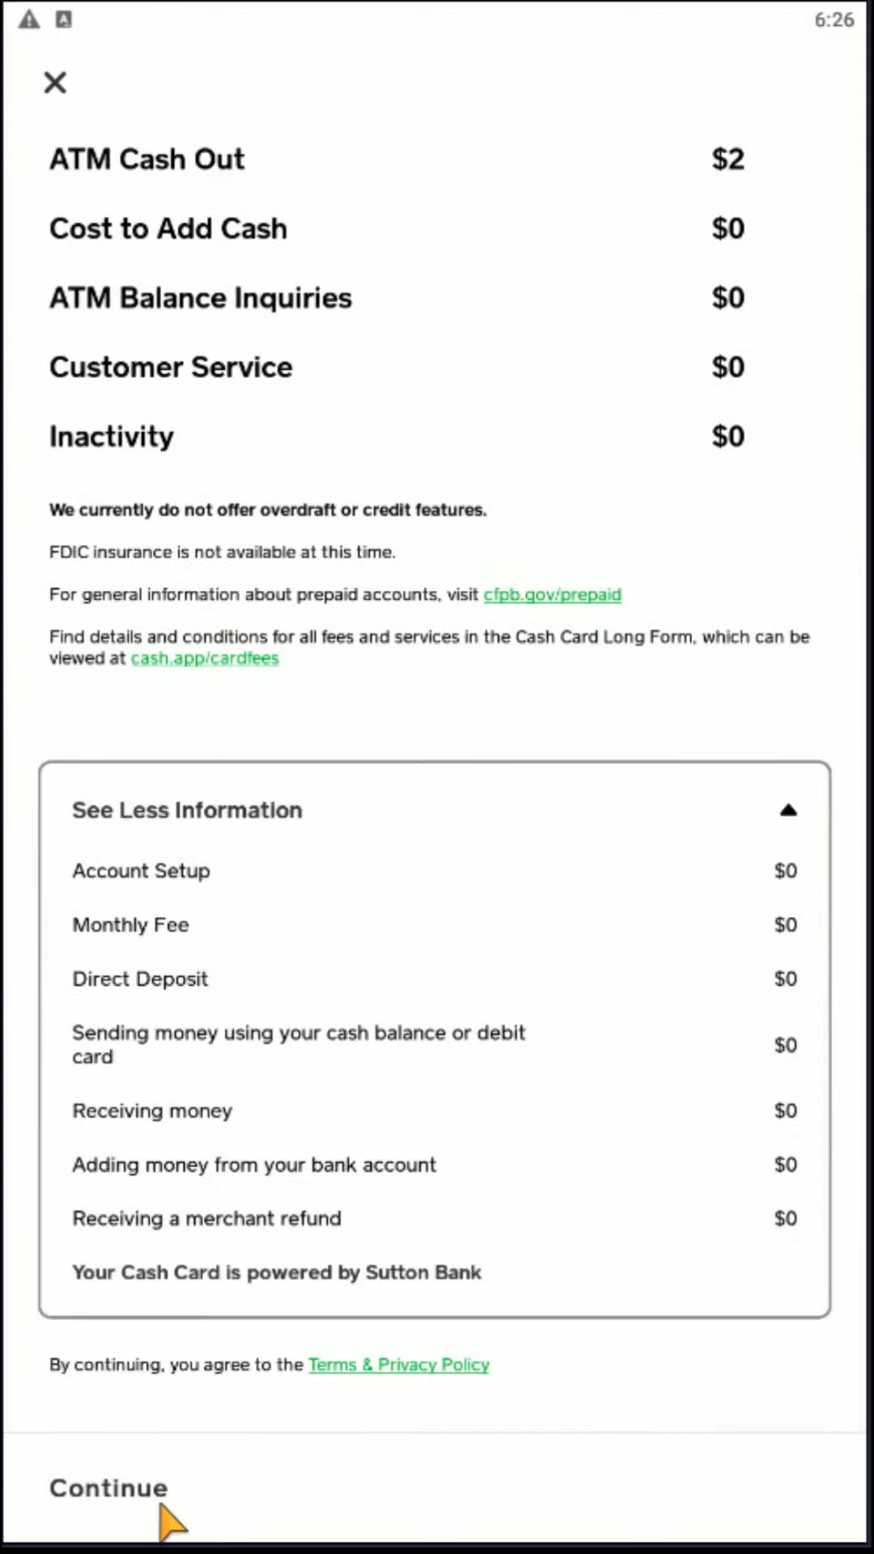
- Agree to the Cash Card terms and continue to the Cash PIN confirmation
left_click(109, 1489)
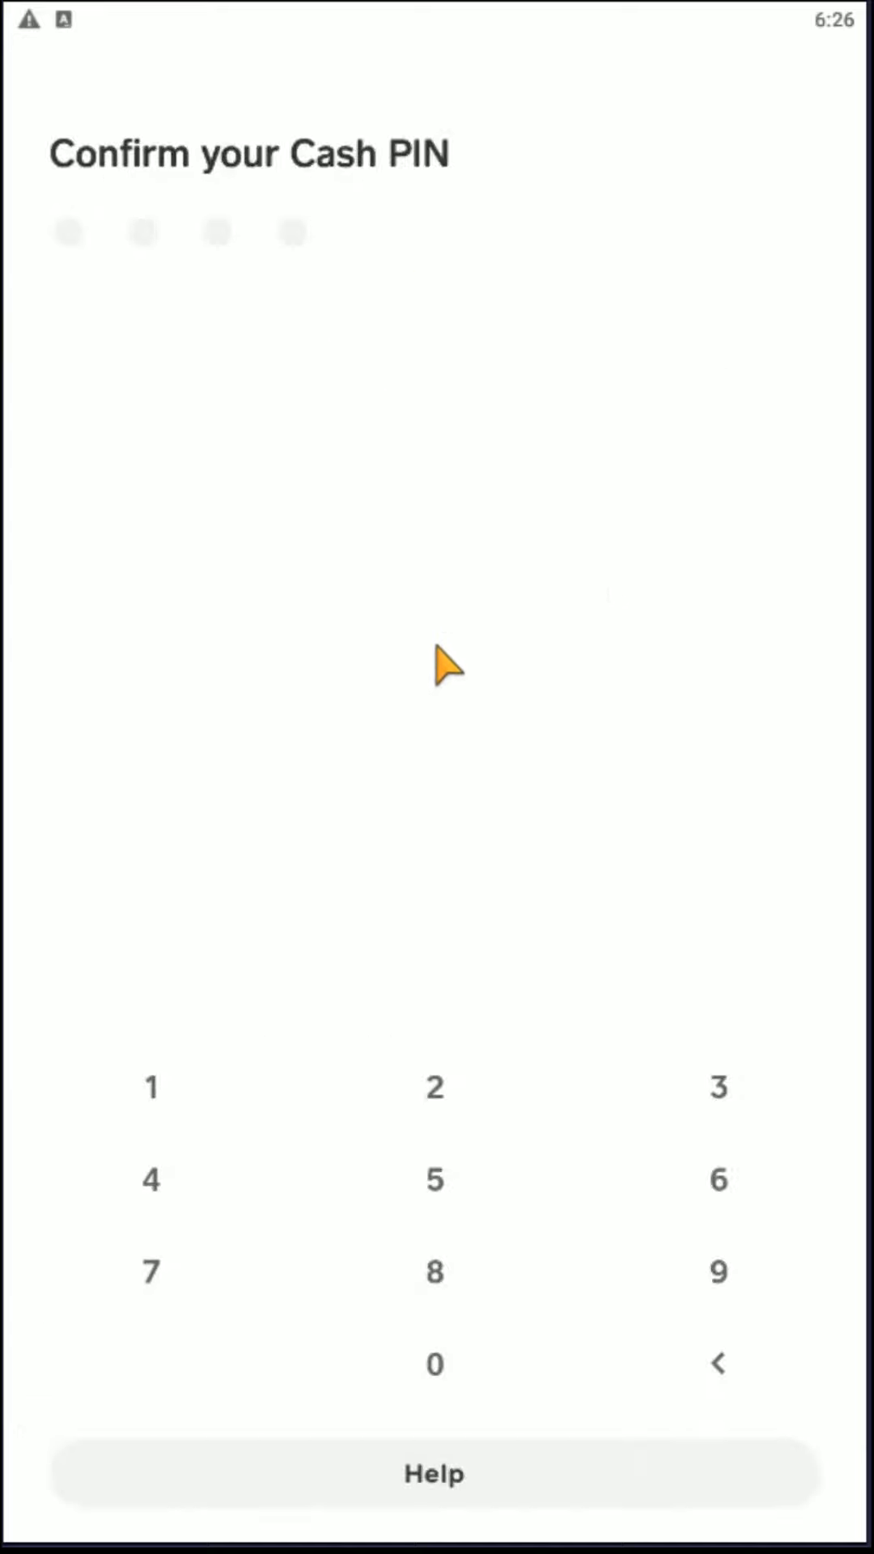
mouse_move(662, 939)
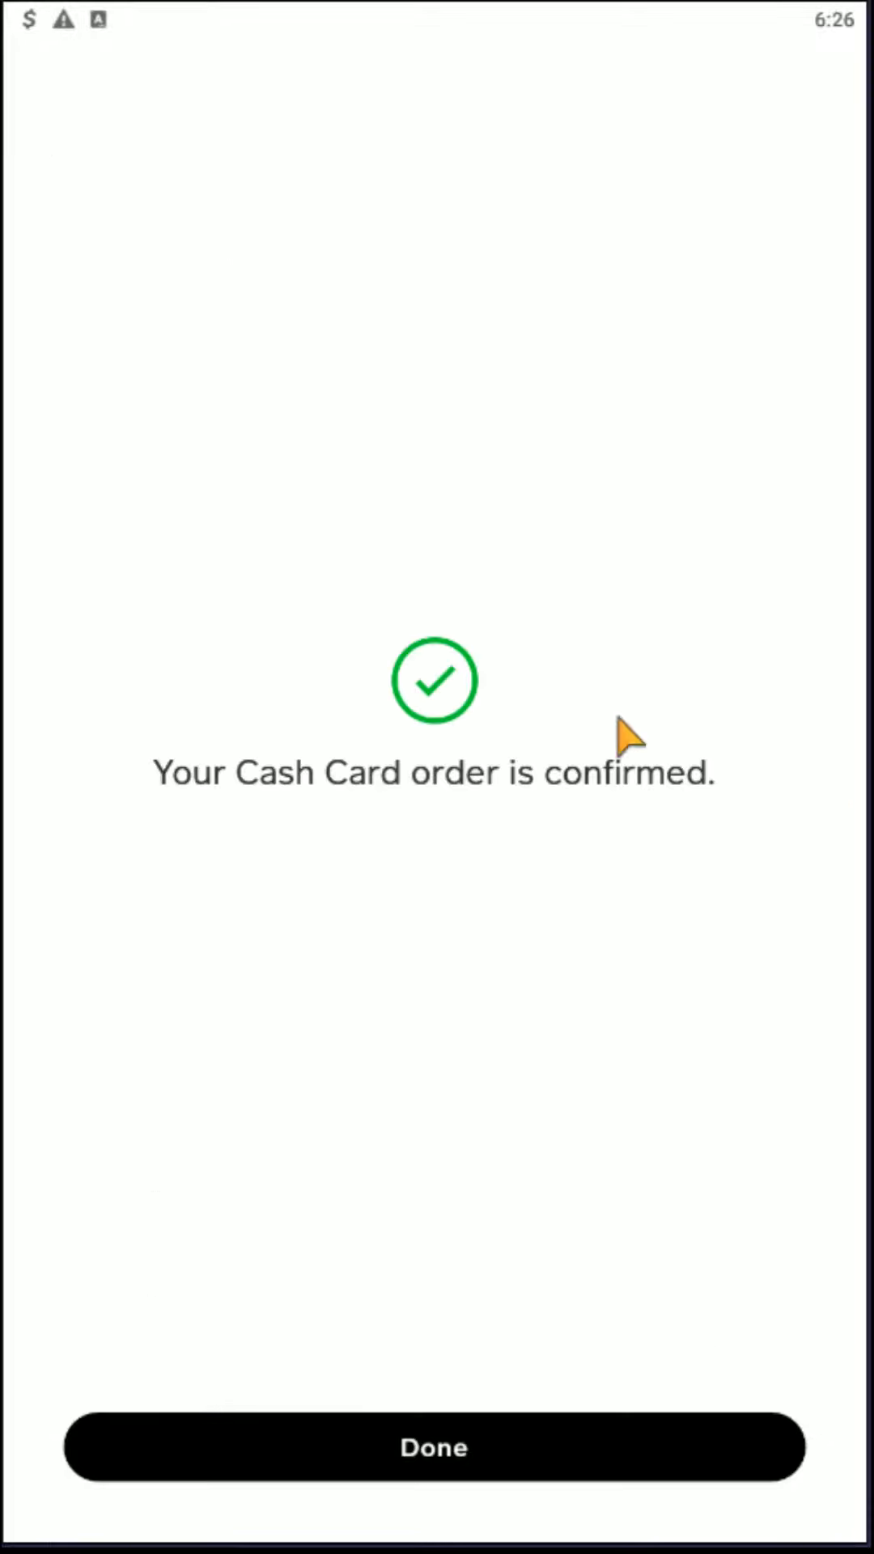
mouse_move(426, 817)
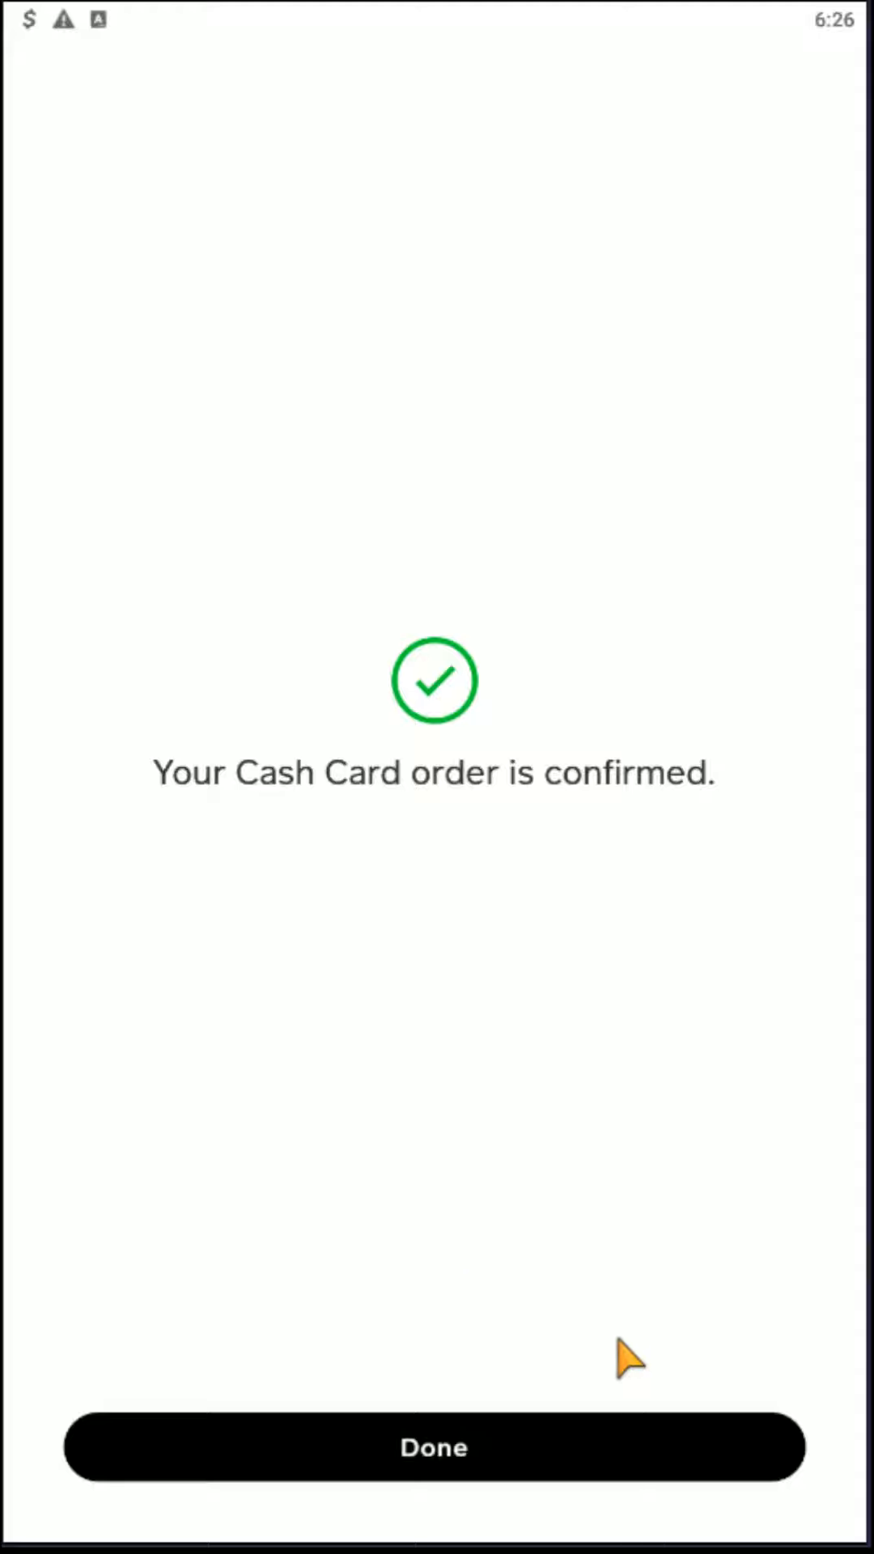
- Finish the order, returning to the Cash Card page showing 'Preparing Cash Card – Arrives Soon'
left_click(434, 1447)
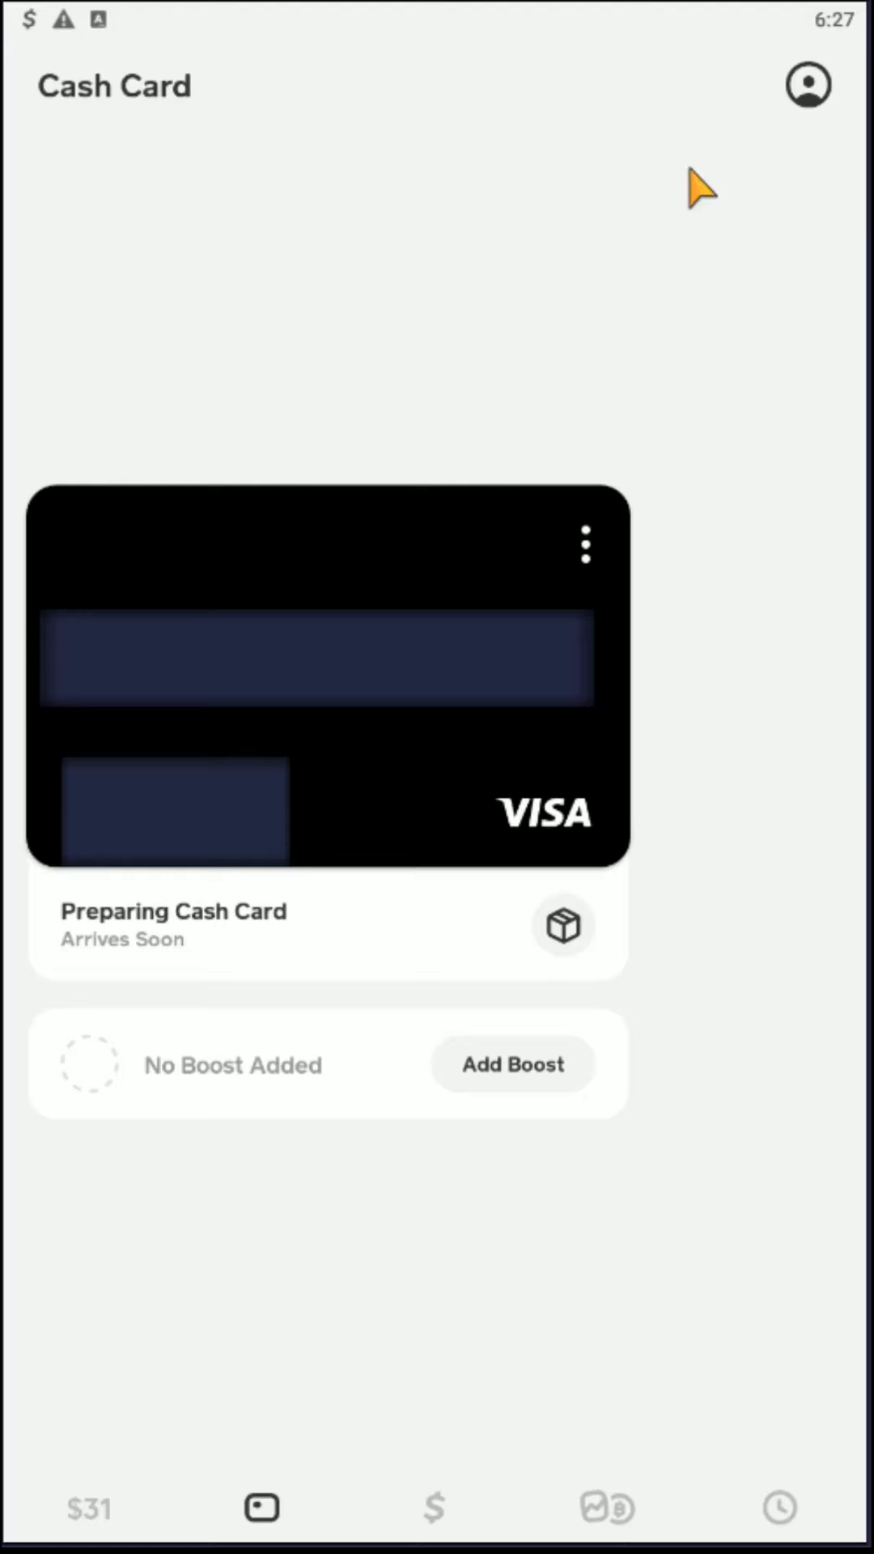
mouse_move(814, 426)
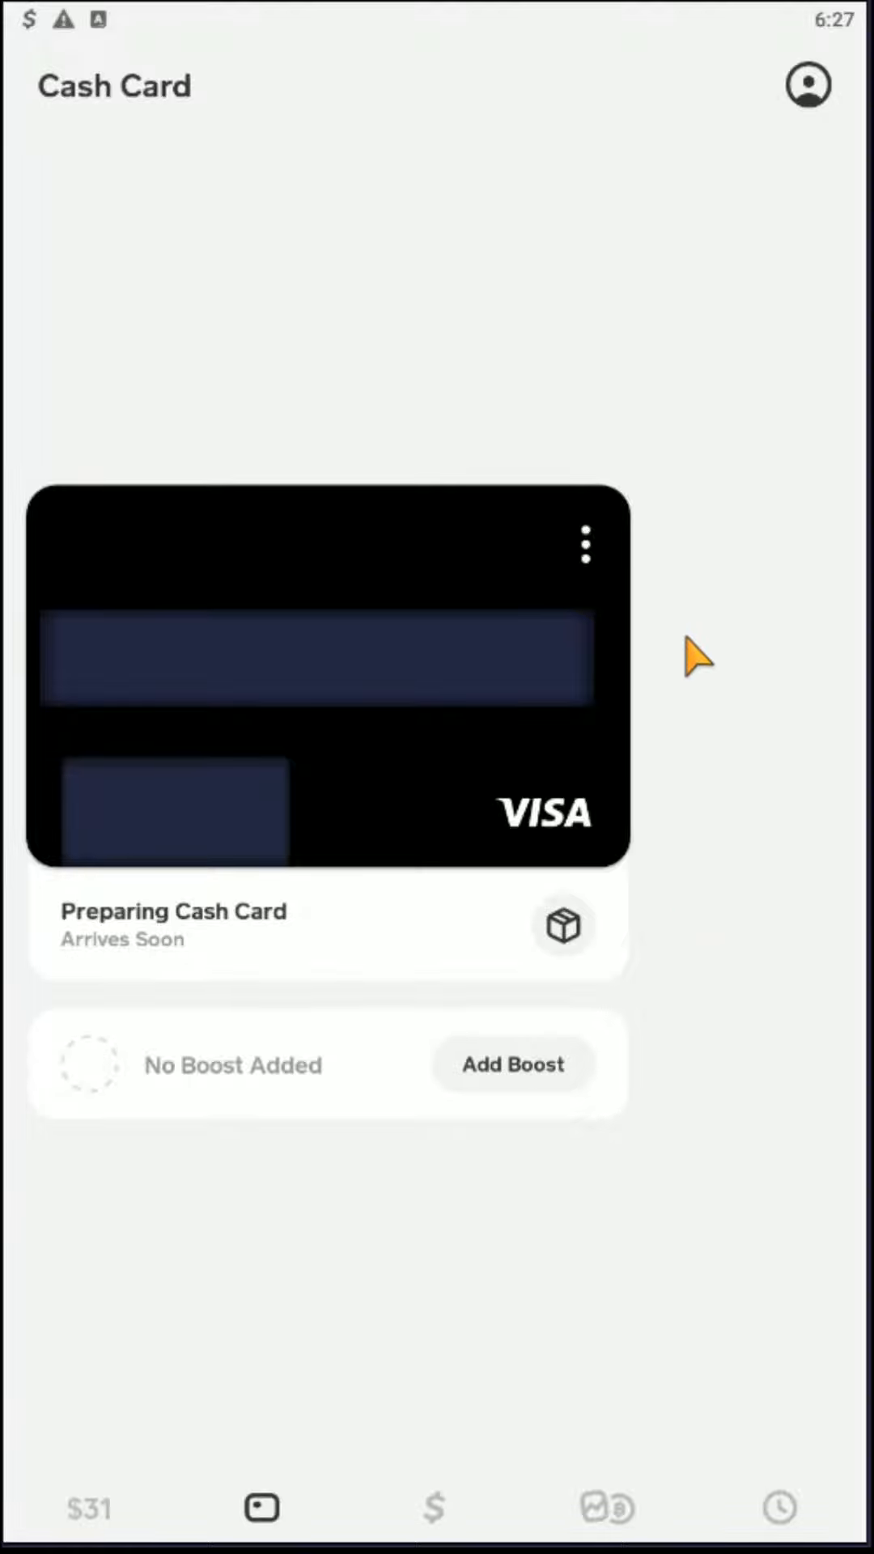
mouse_move(311, 952)
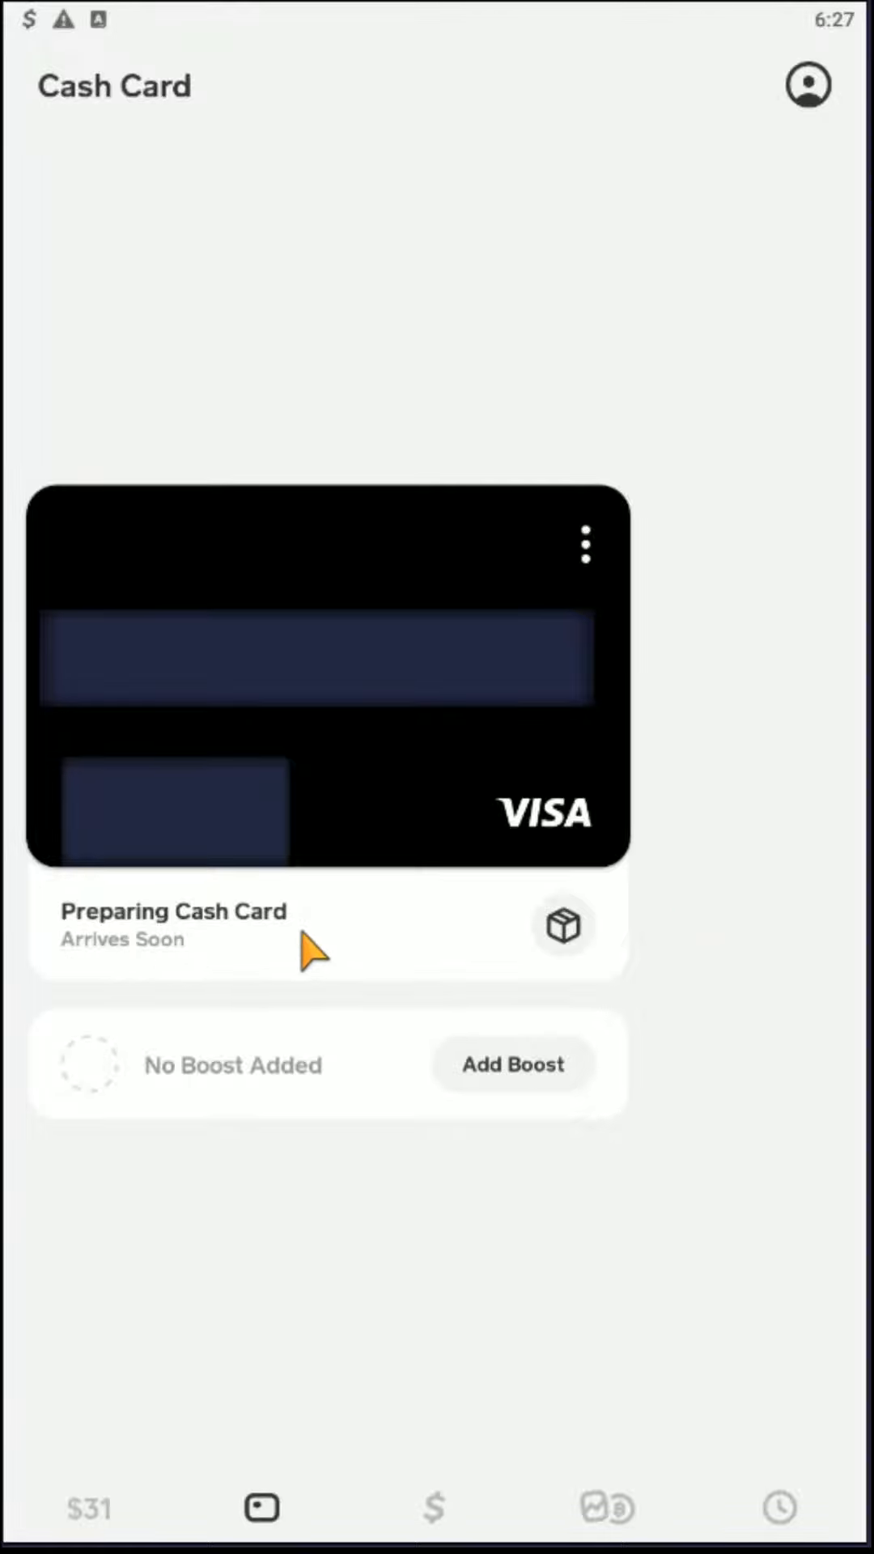
mouse_move(733, 774)
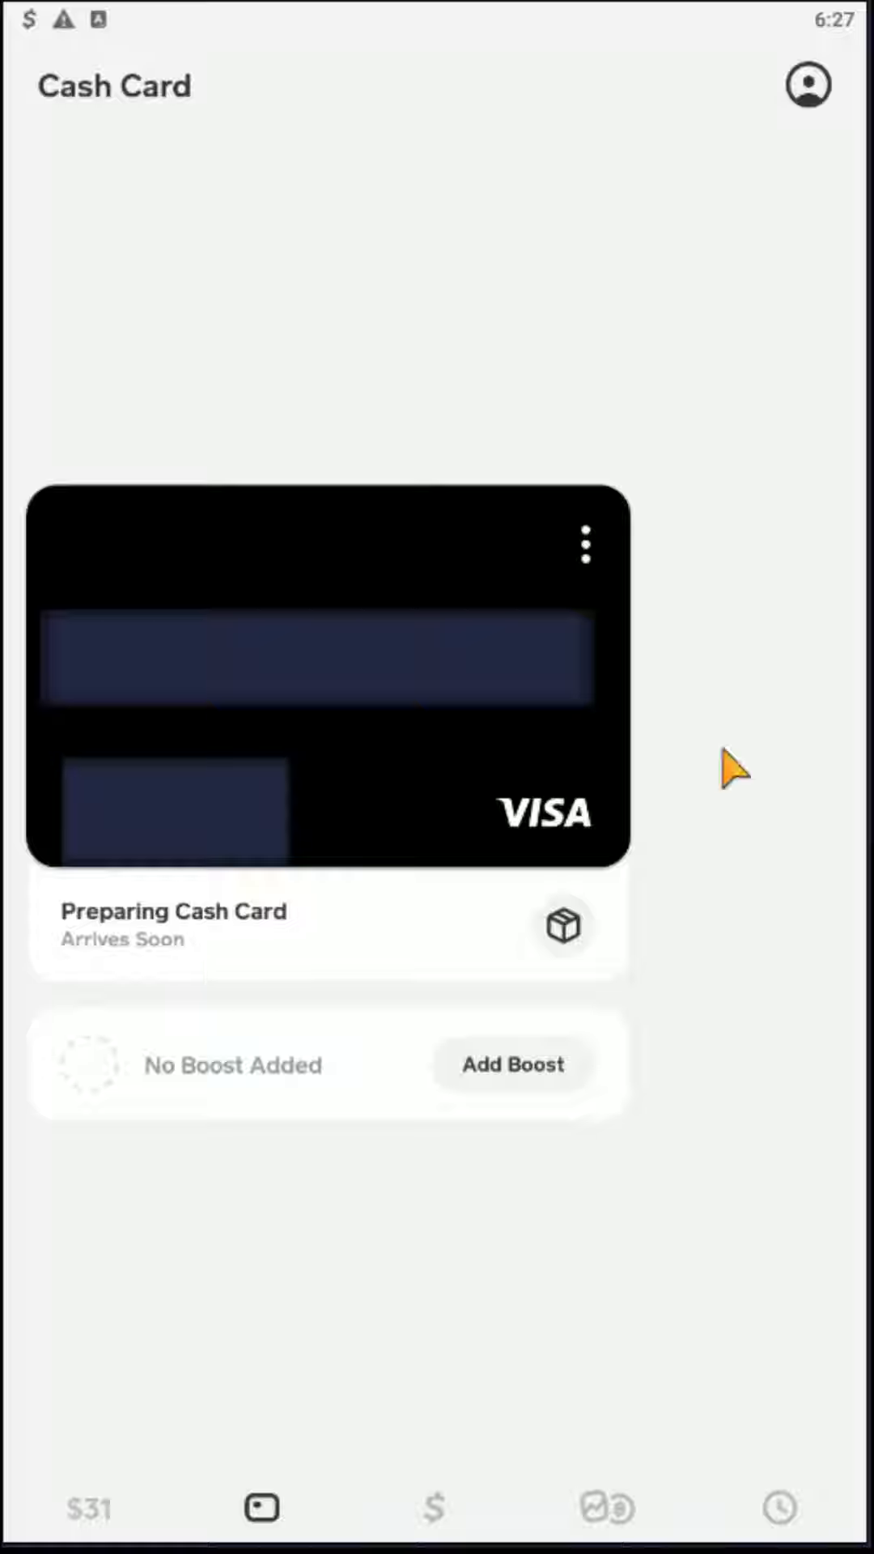